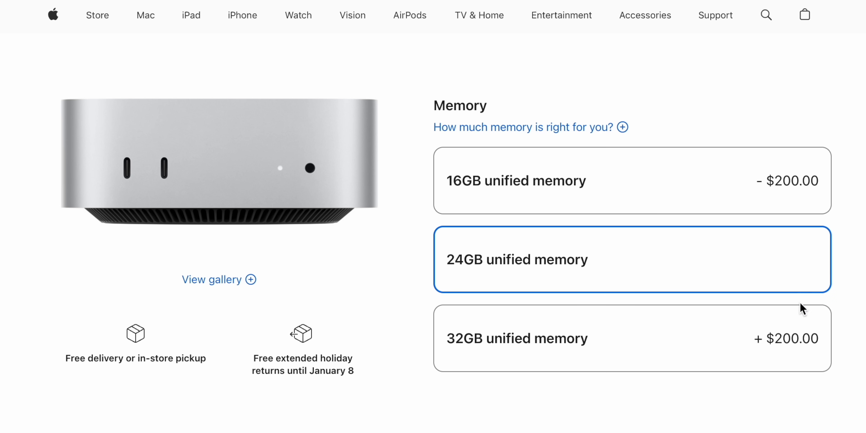
# - Choose 32GB unified memory for the Mac mini and move down to Storage
pyautogui.click(632, 338)
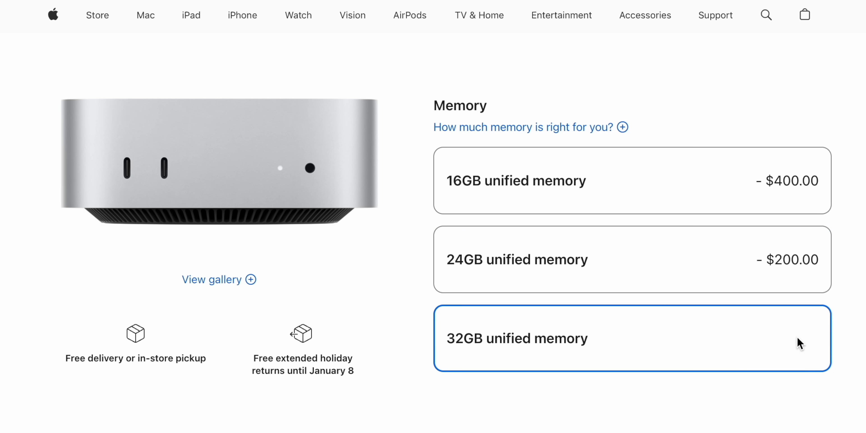
pyautogui.scroll(-3)
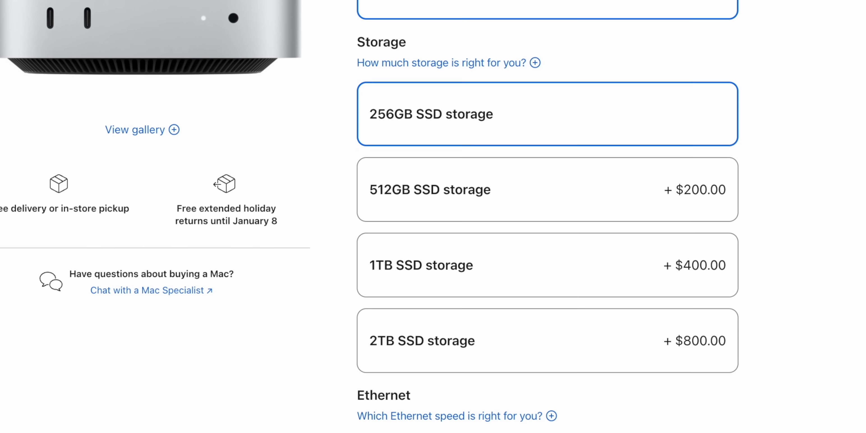
pyautogui.click(547, 189)
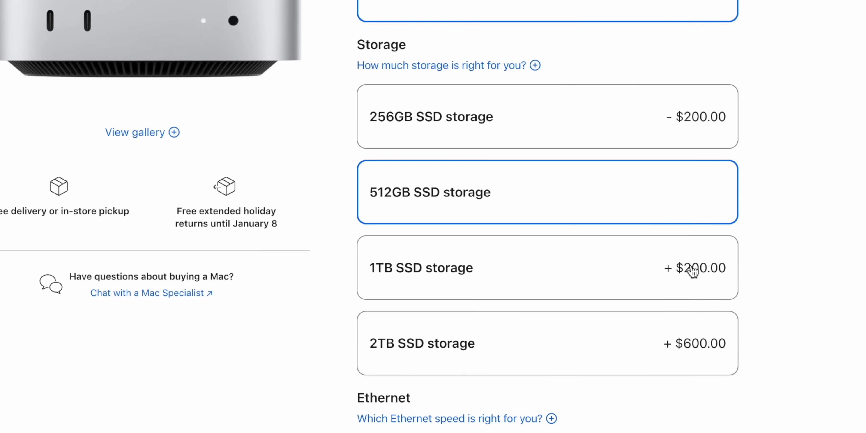
pyautogui.click(547, 343)
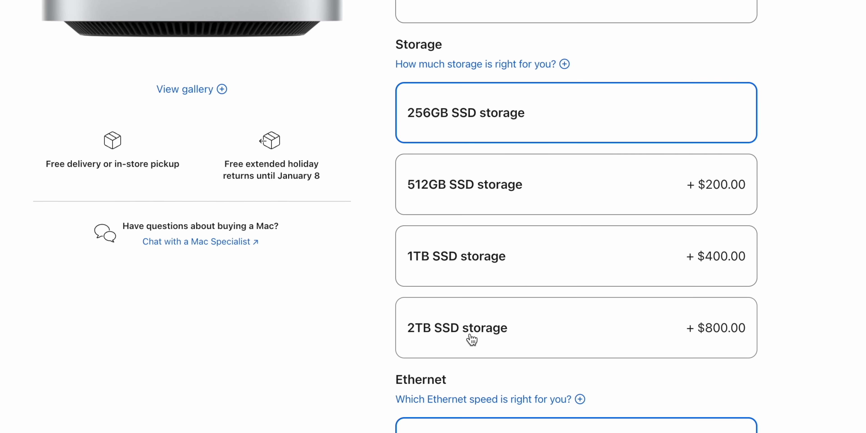
pyautogui.click(473, 328)
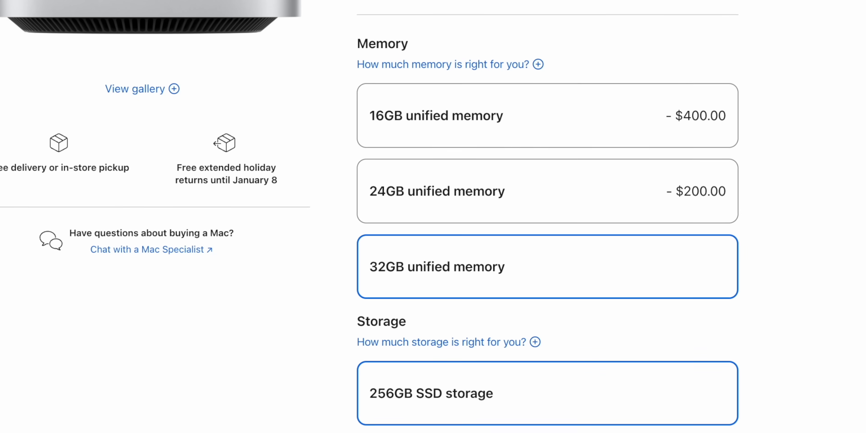
# - Step the SSD up to 512GB then 1TB, comparing the upgrade prices
pyautogui.scroll(-3)
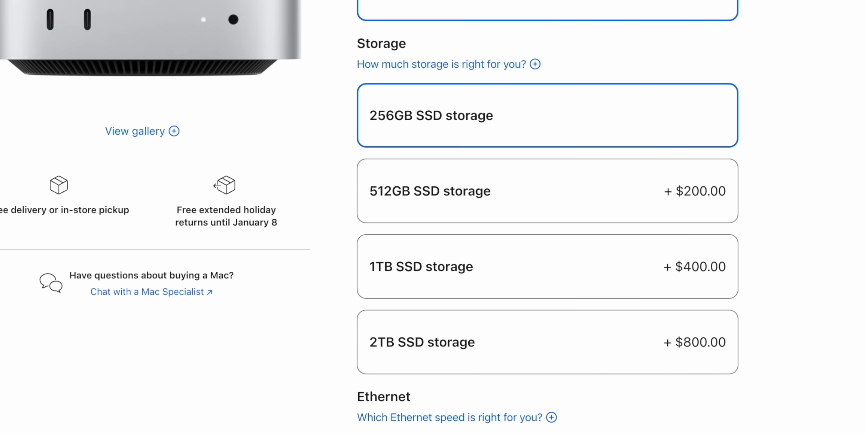
pyautogui.click(546, 192)
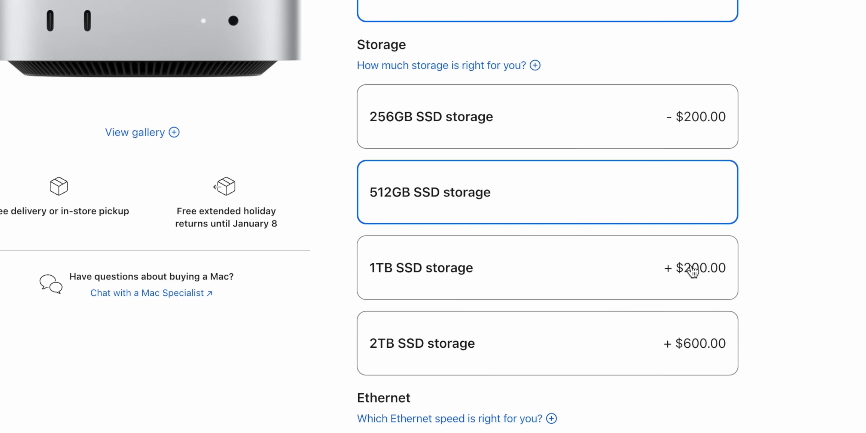
pyautogui.click(546, 342)
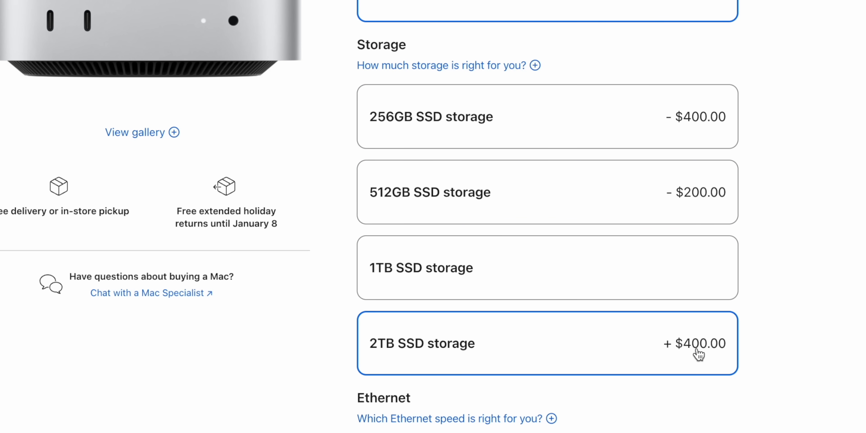